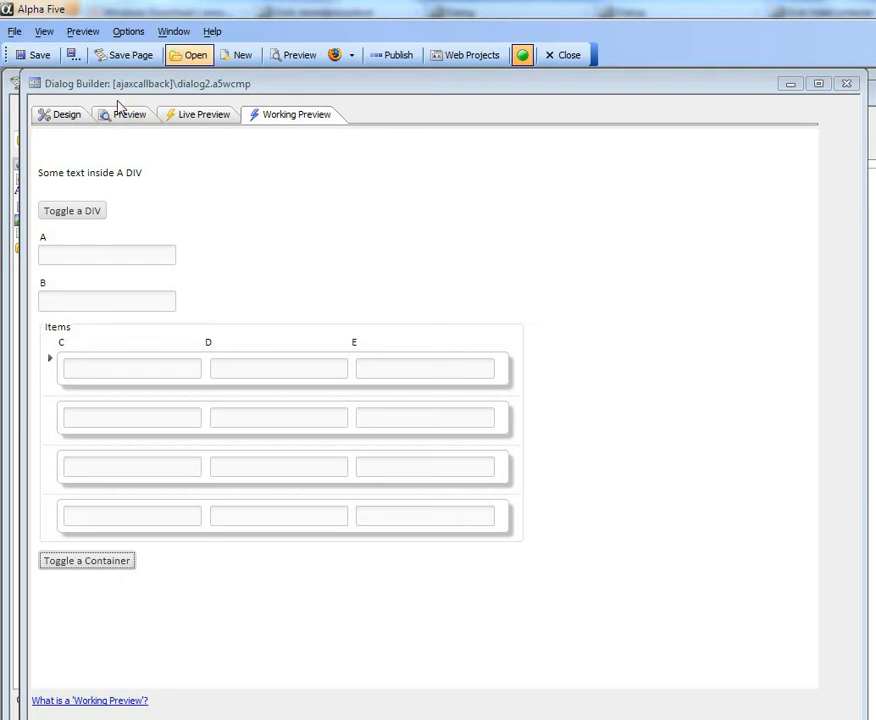
mouse_move(18, 222)
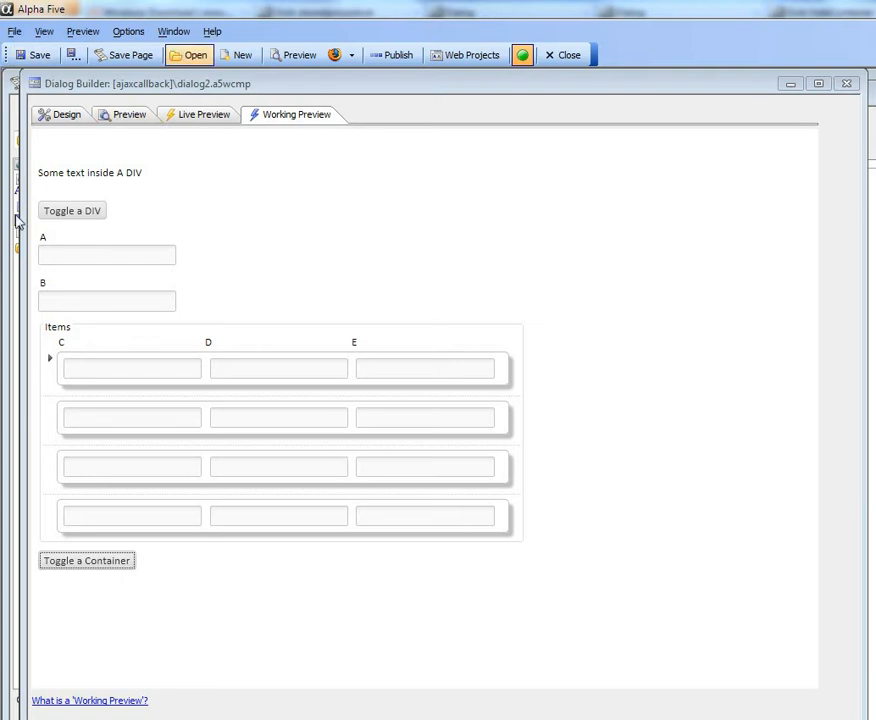
mouse_move(67, 218)
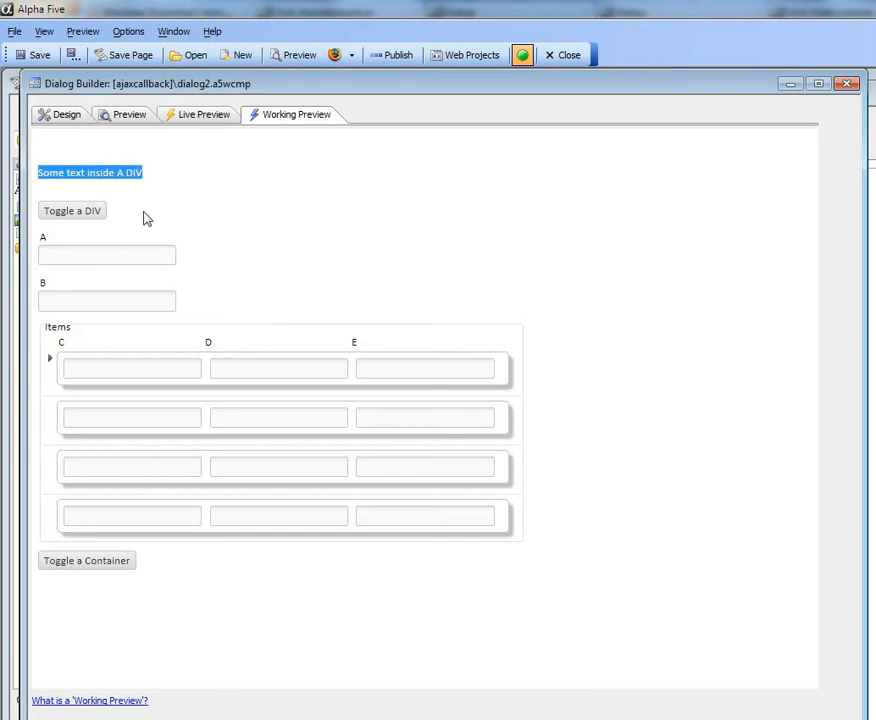
In the preview, hide the DIV text, then hide and reshow the Items container.
click(72, 210)
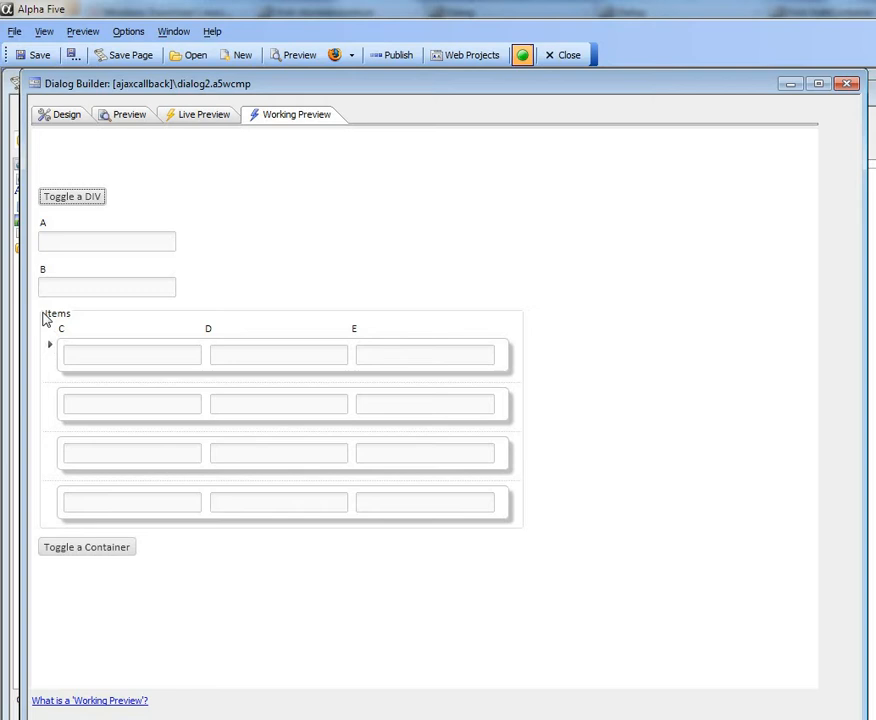
mouse_move(612, 416)
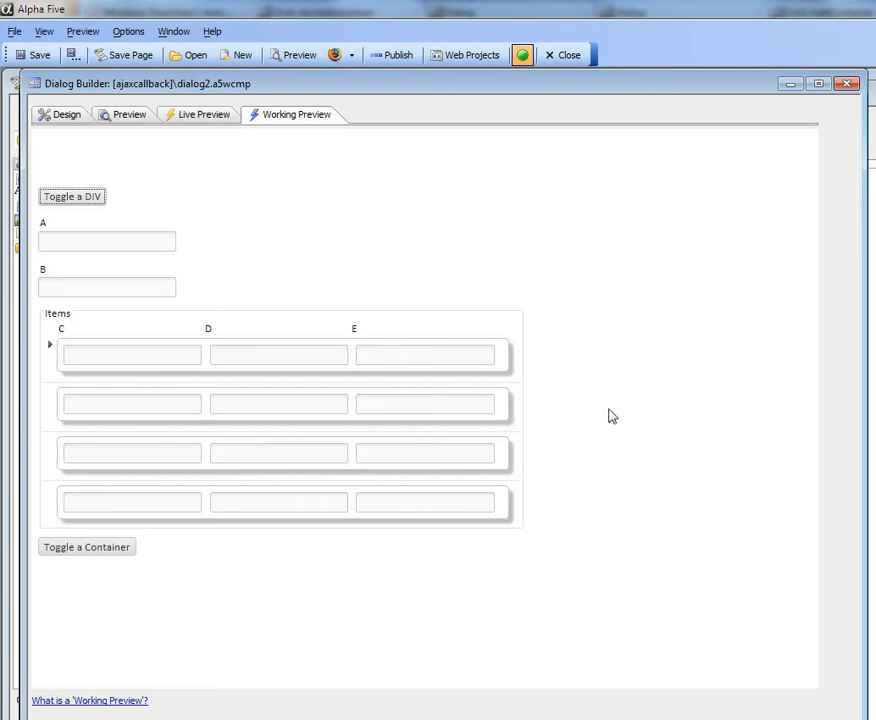
mouse_move(75, 344)
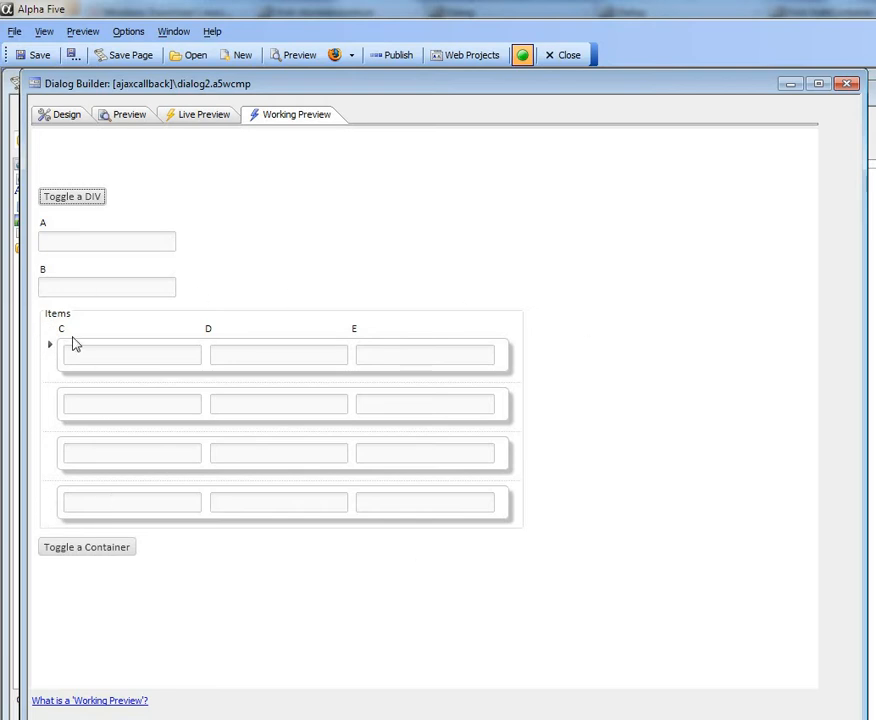
mouse_move(515, 321)
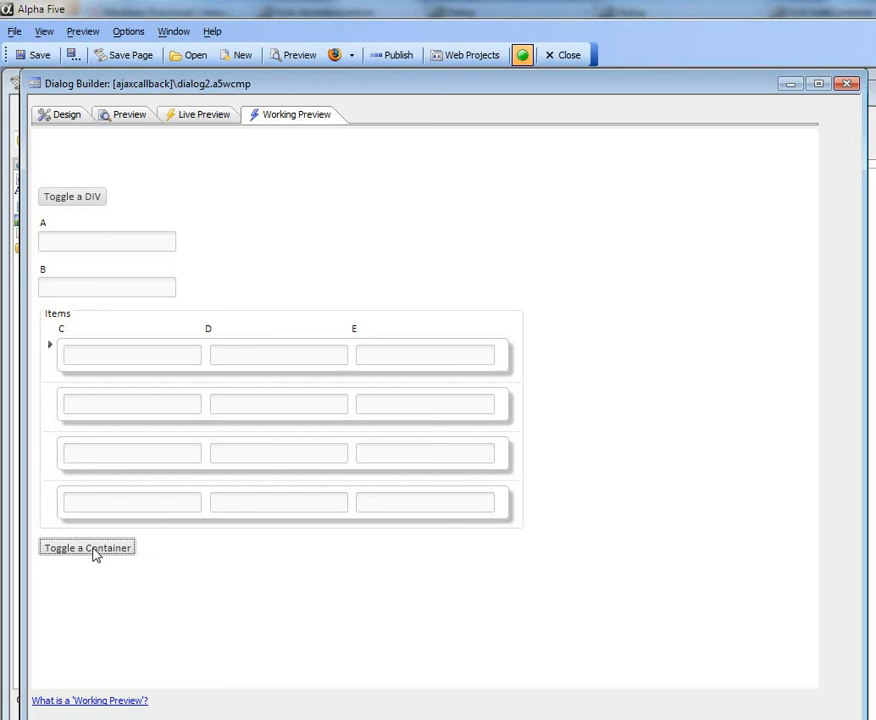
click(87, 547)
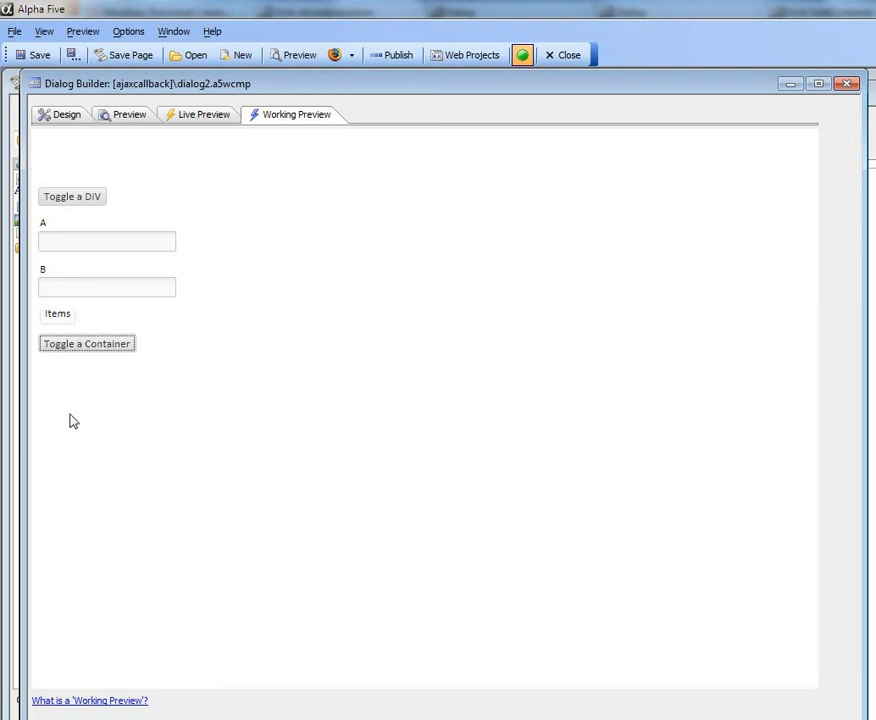
click(87, 343)
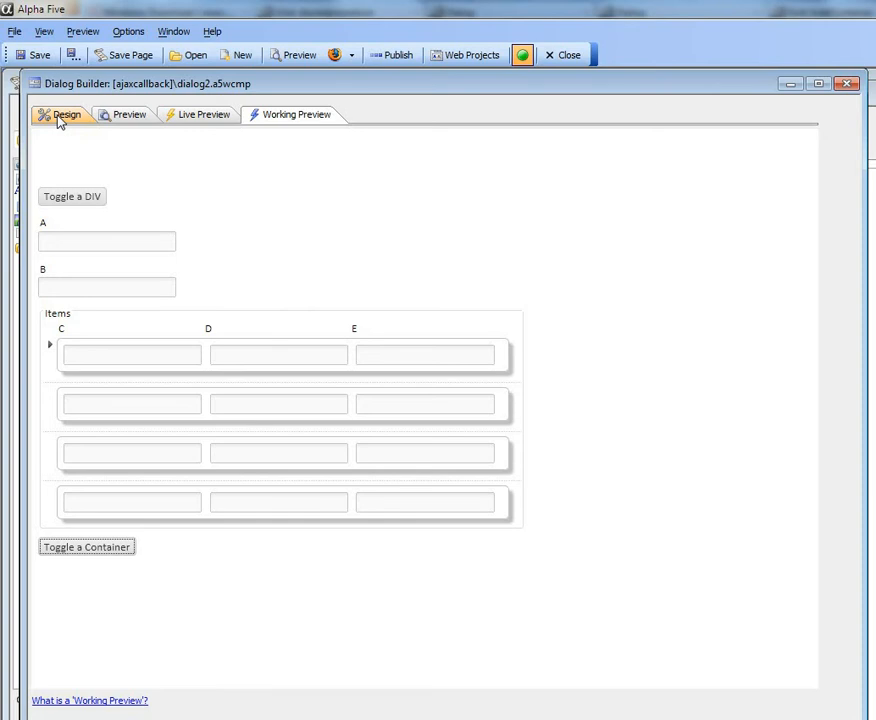
Back in design, inspect the Static Text's HTML content, revealing it sits in DIV div1.
click(67, 114)
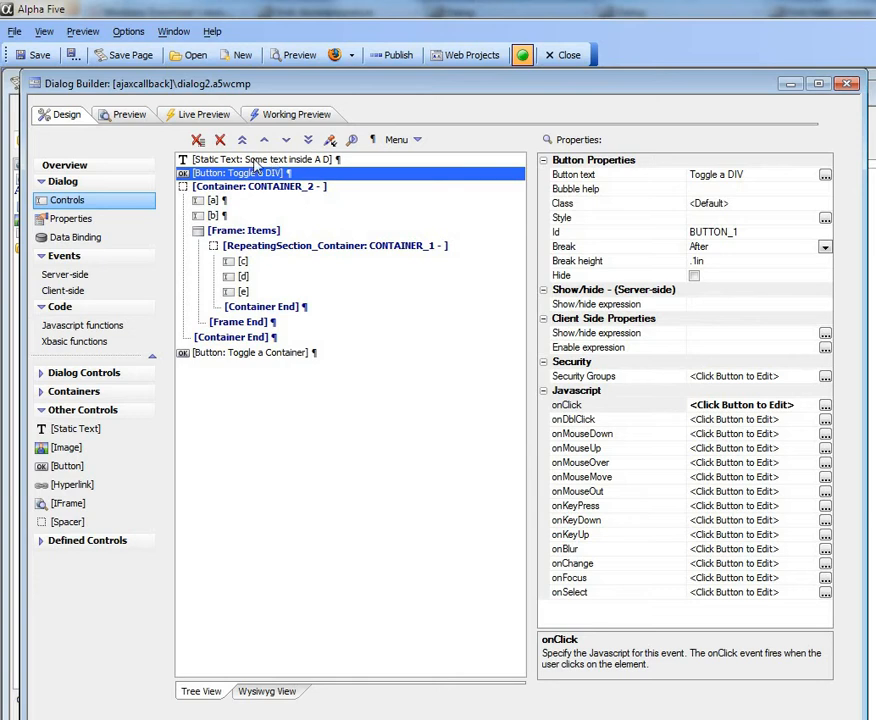
click(265, 159)
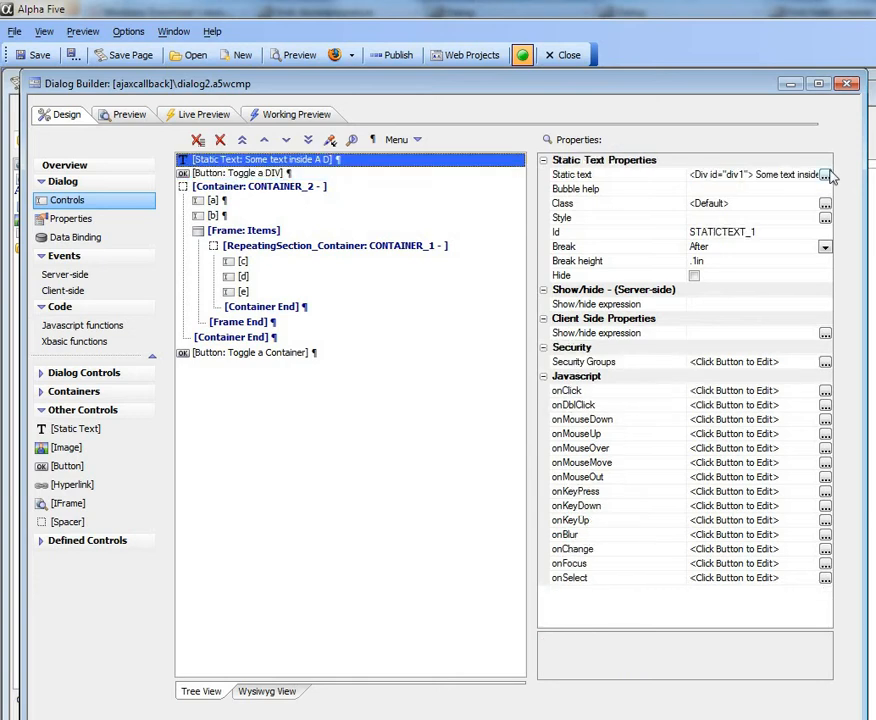
click(826, 175)
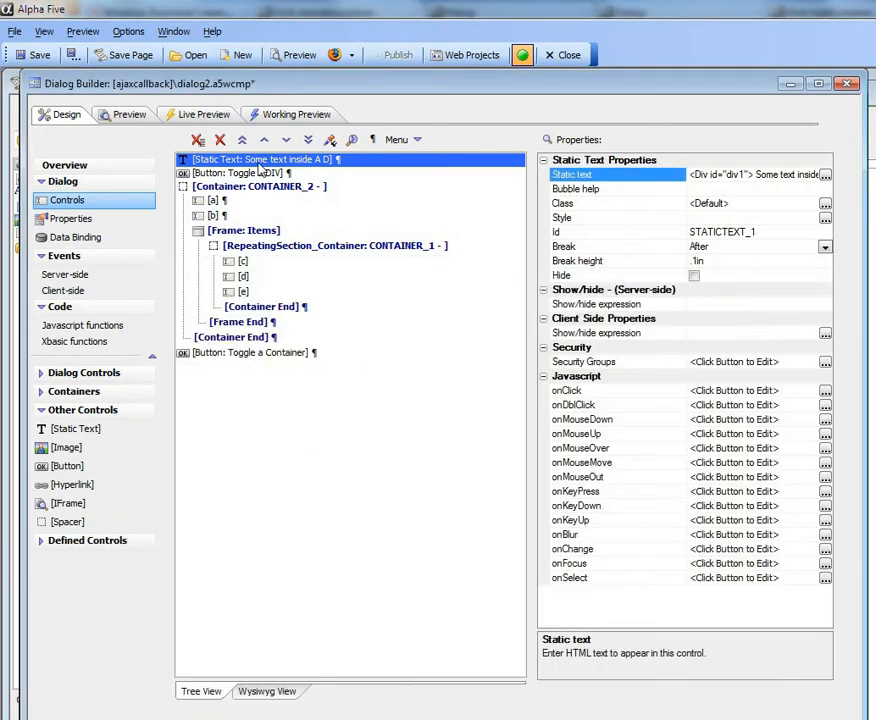
Open the Toggle a DIV button's onClick toggle-visibility-with-animation action settings.
click(240, 172)
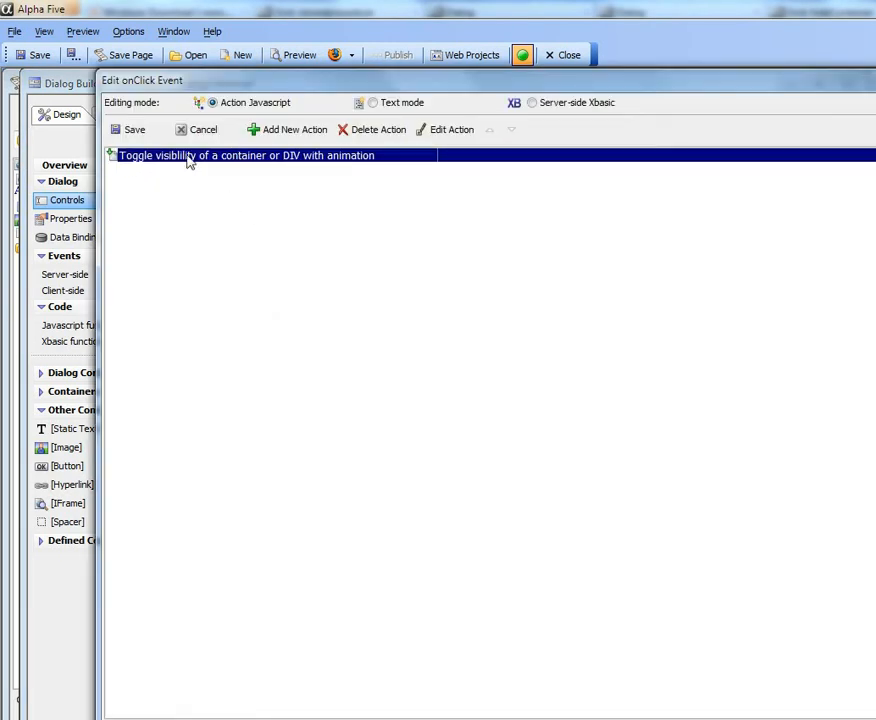
mouse_move(277, 167)
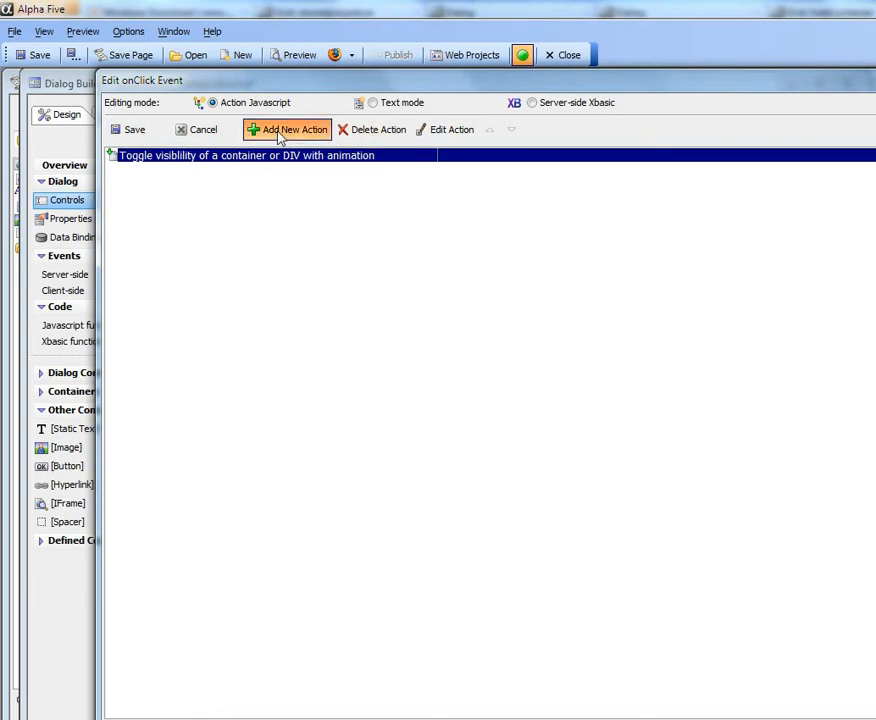
click(288, 129)
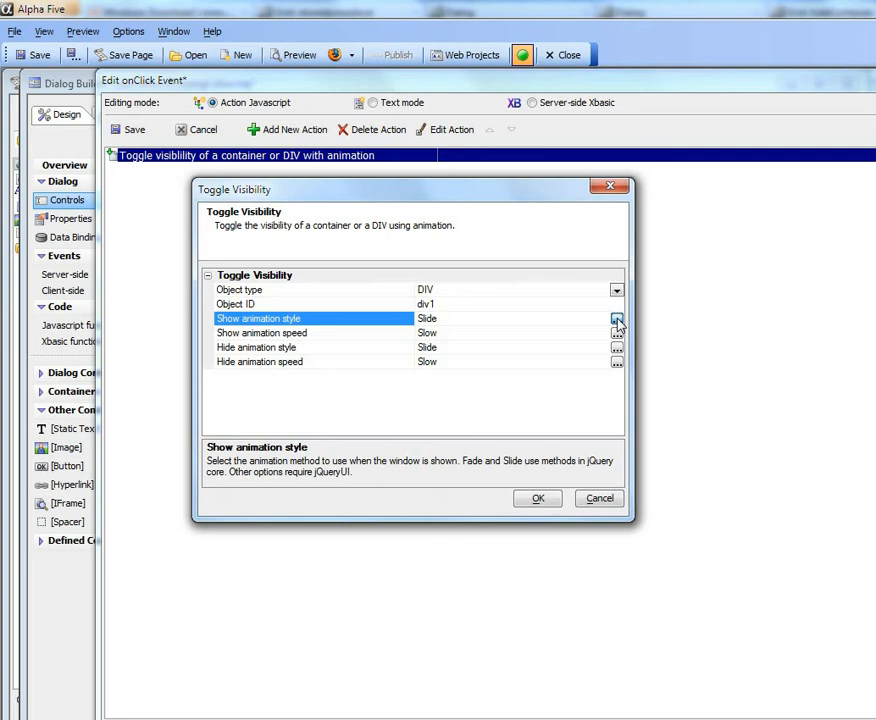
Make div1 show with a 2123 ms Fold and hide with Puff, then test it in preview.
click(617, 318)
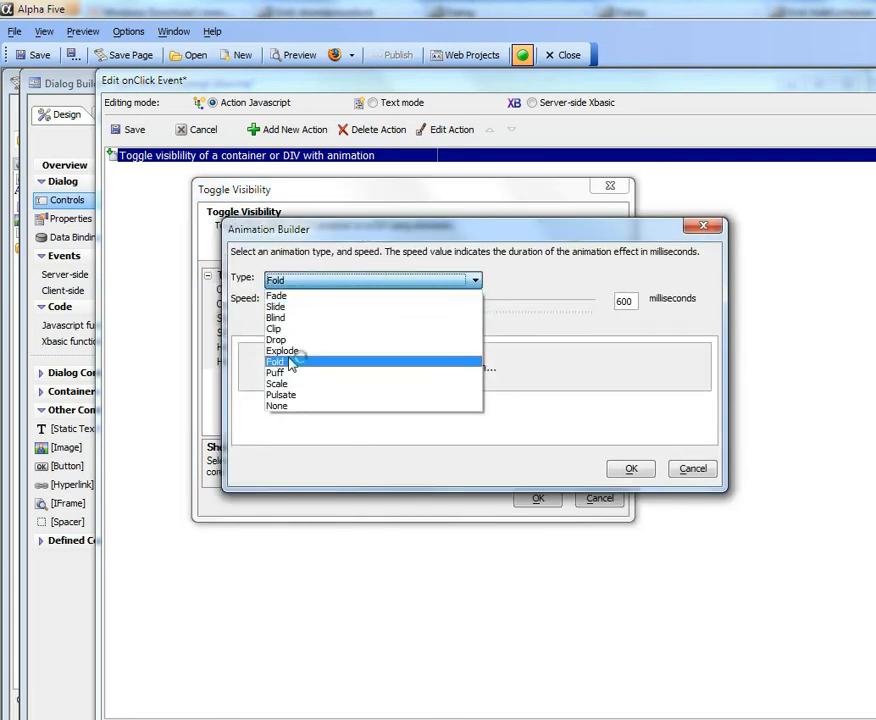
click(273, 361)
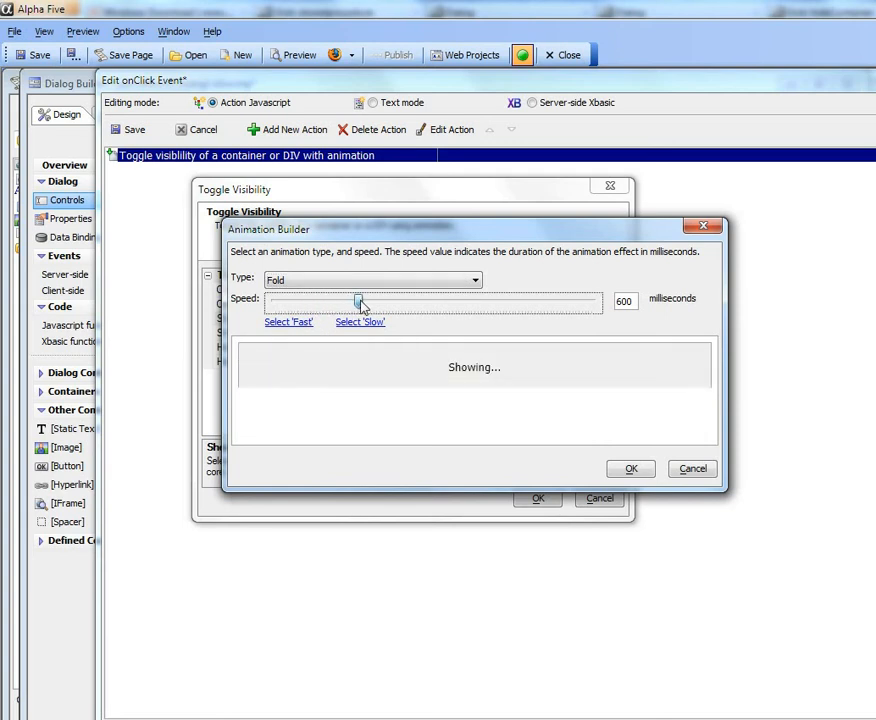
drag(360, 302, 405, 302)
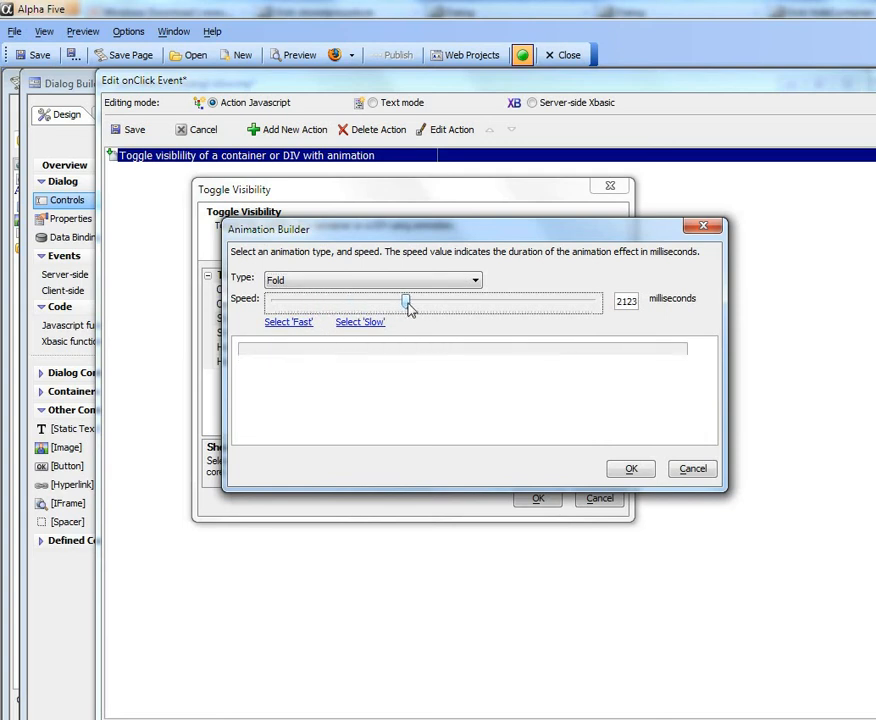
click(631, 468)
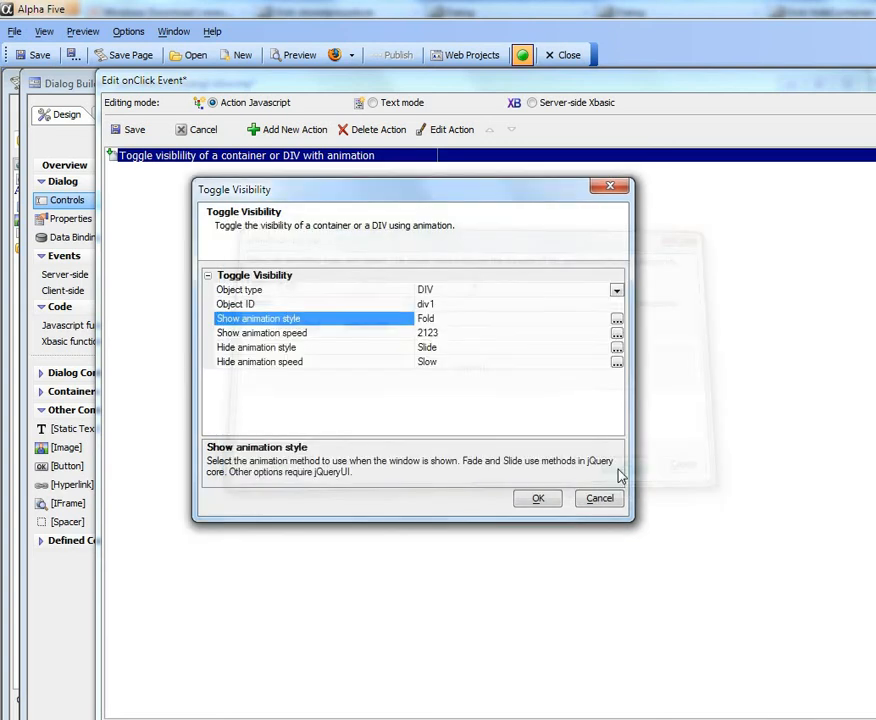
click(256, 347)
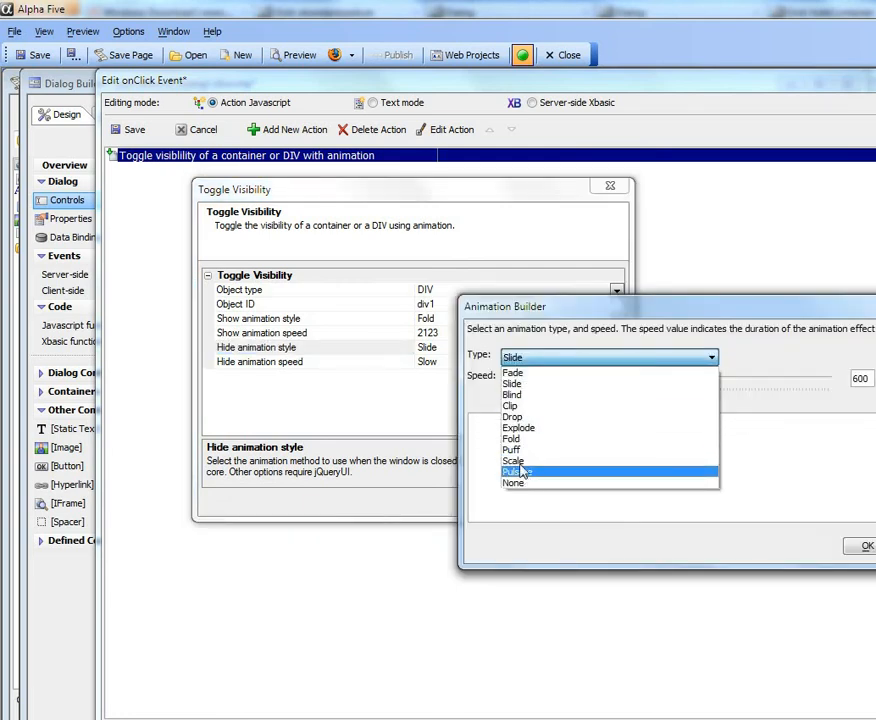
click(511, 449)
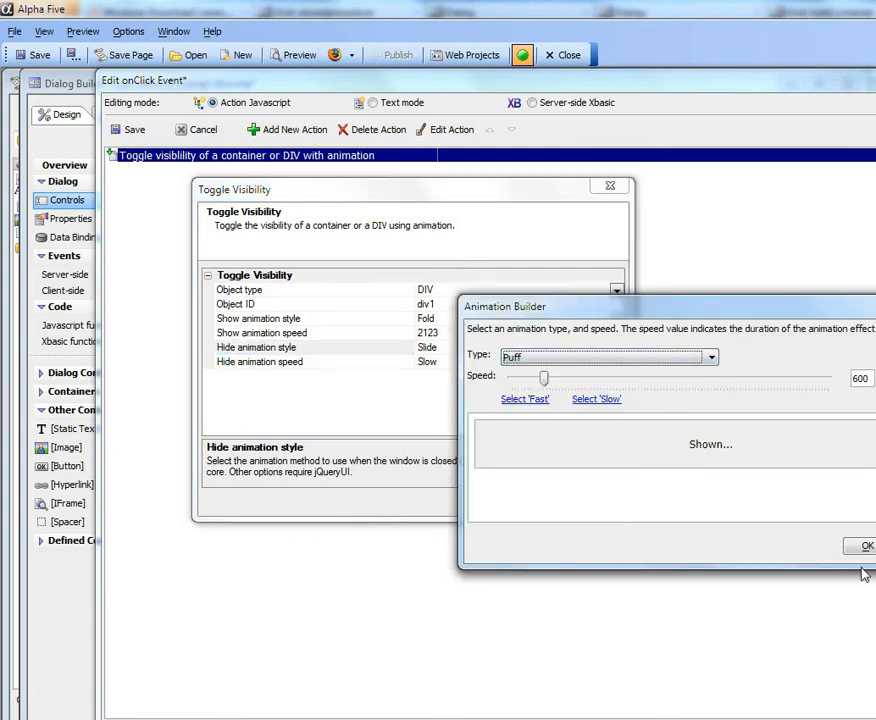
click(865, 546)
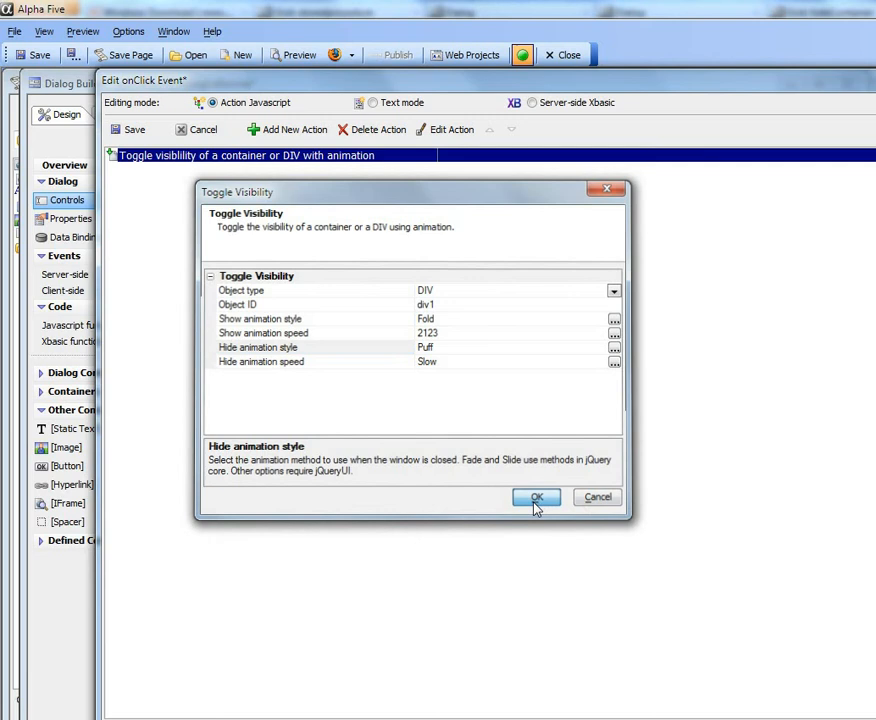
click(536, 497)
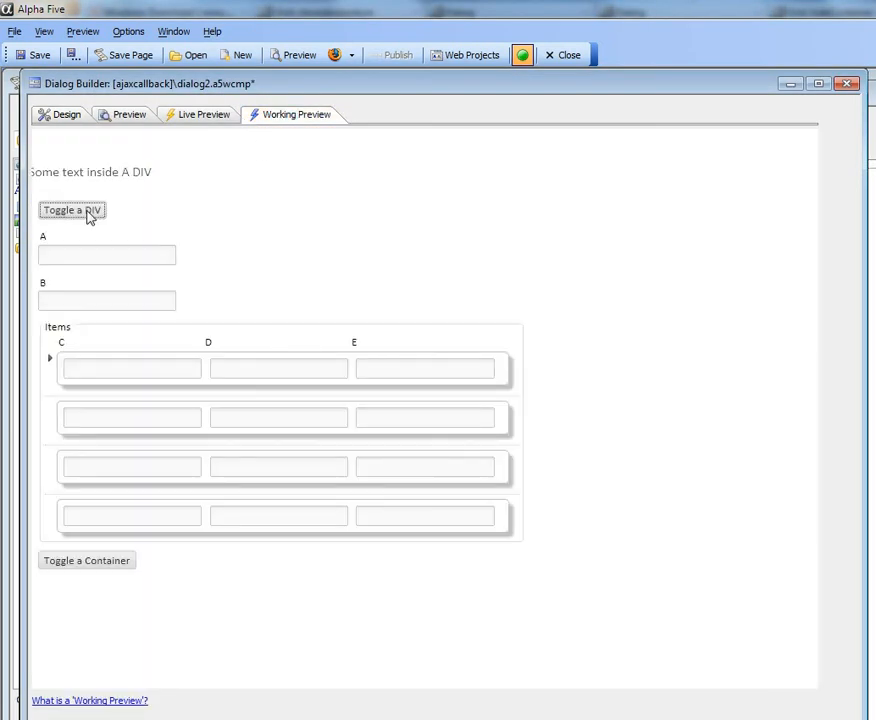
click(71, 209)
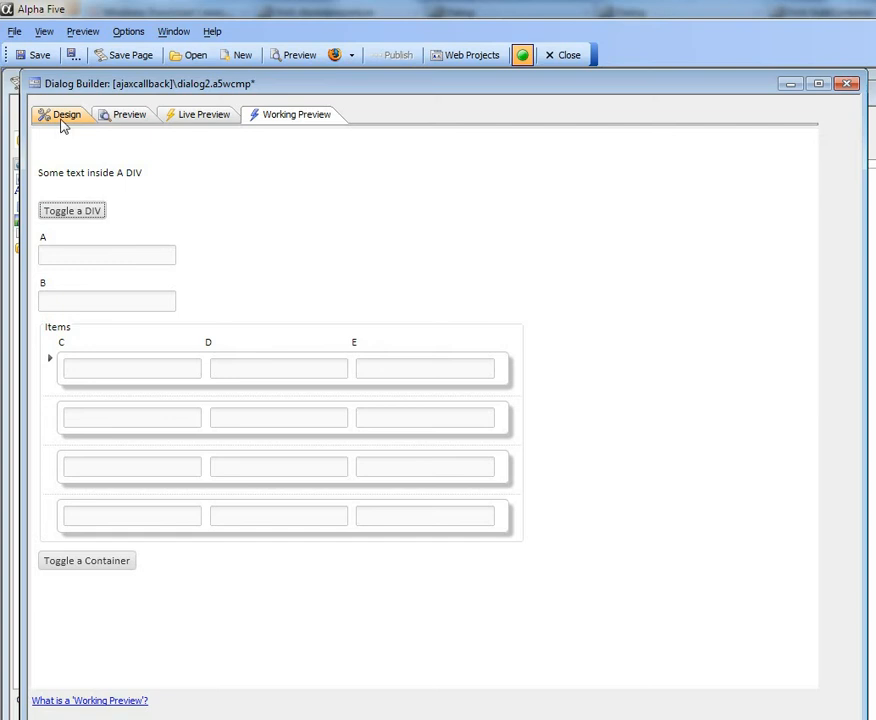
Check the Items container's ID (CONTAINER_2) and open the Toggle a Container button's onClick action.
click(66, 114)
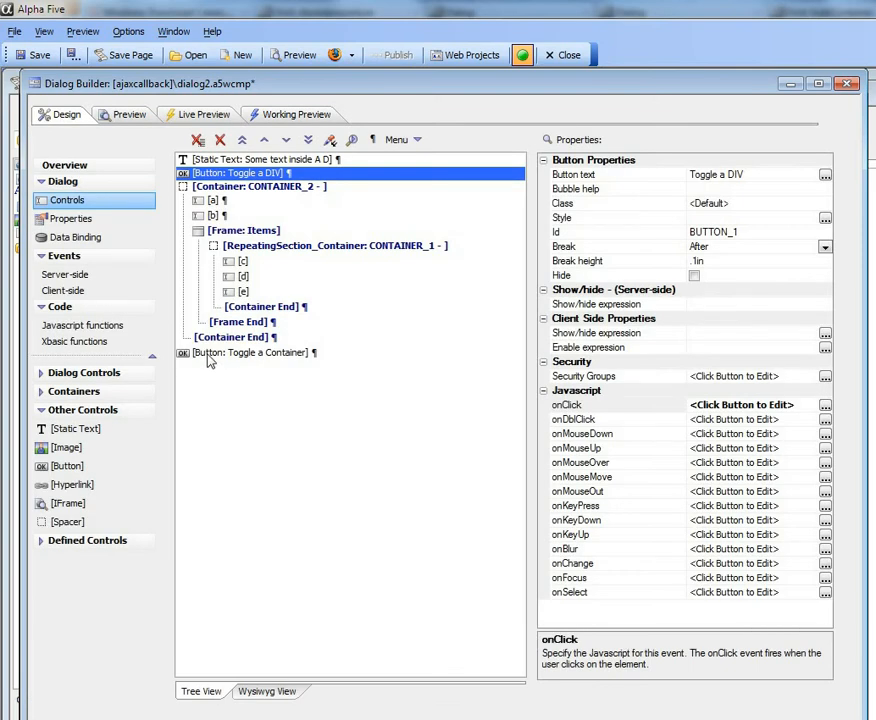
click(250, 352)
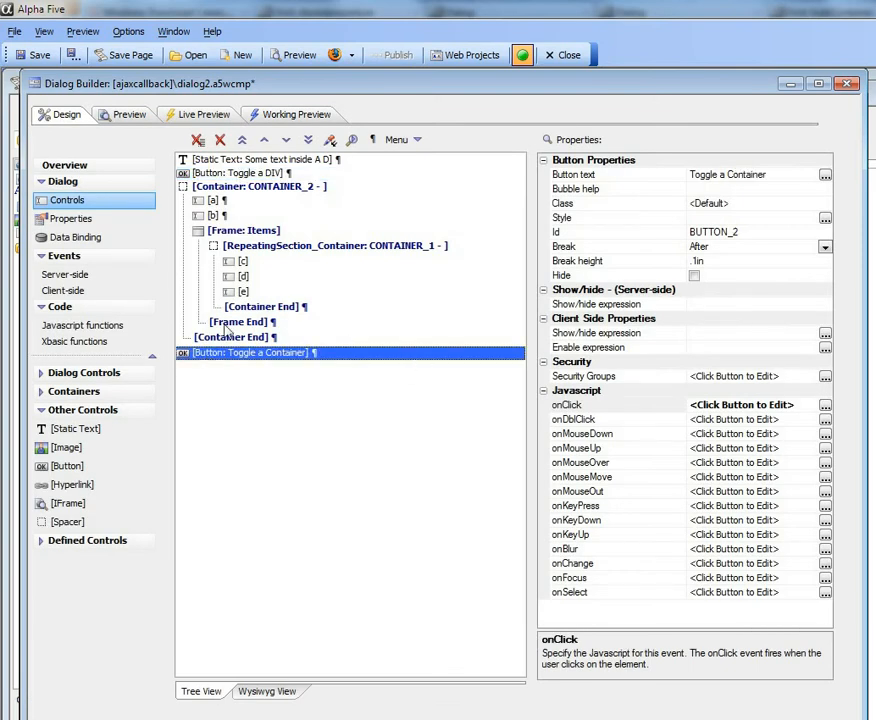
click(258, 187)
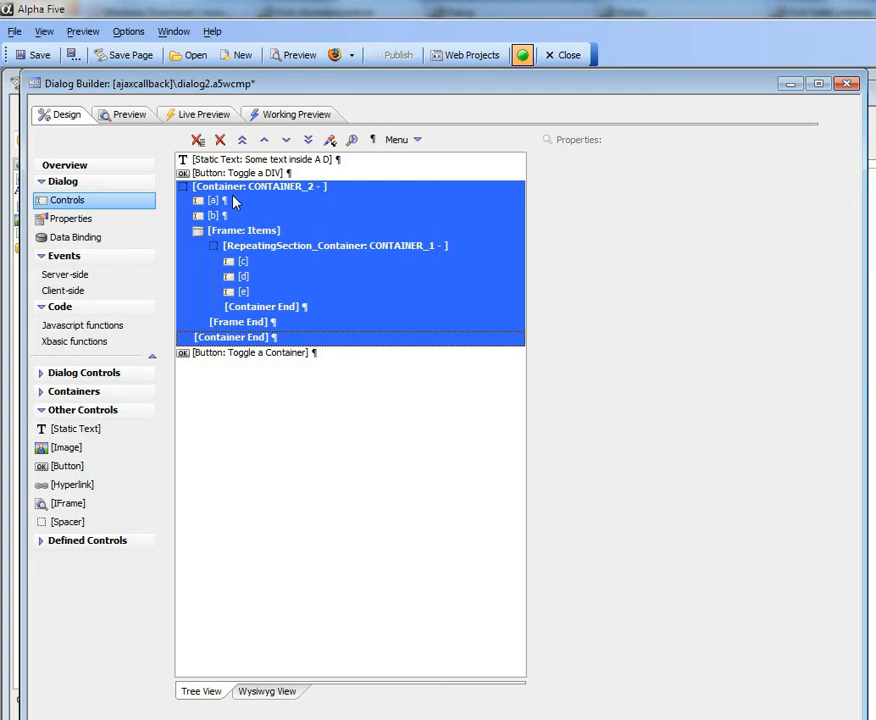
click(258, 186)
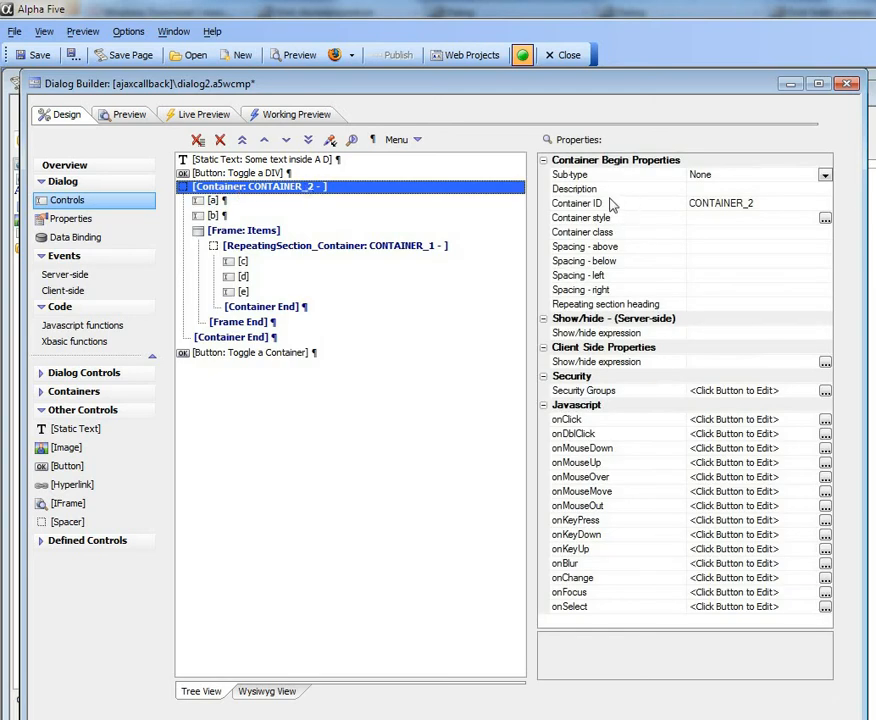
click(600, 203)
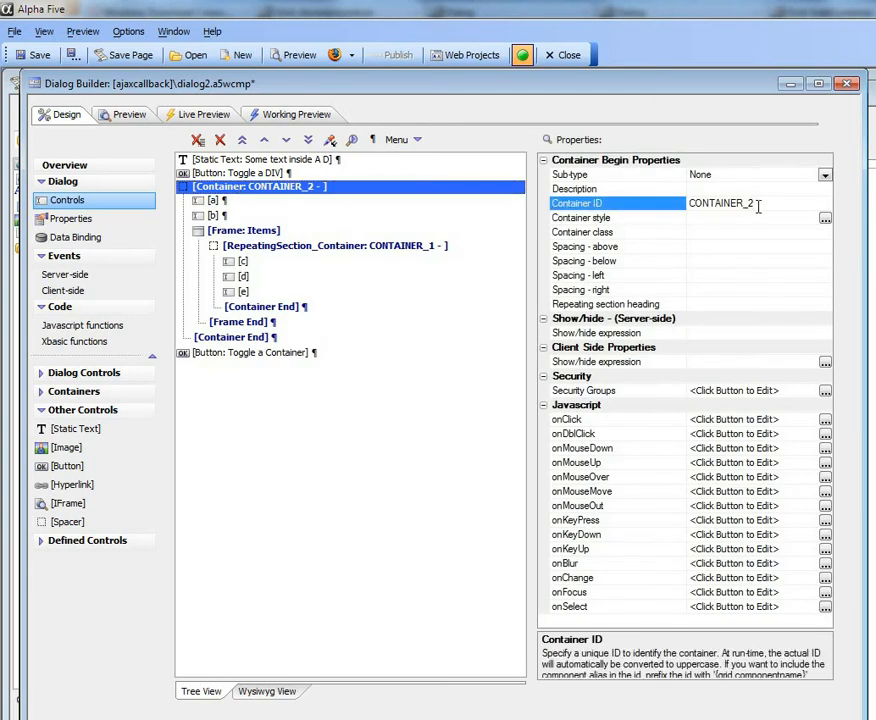
click(250, 352)
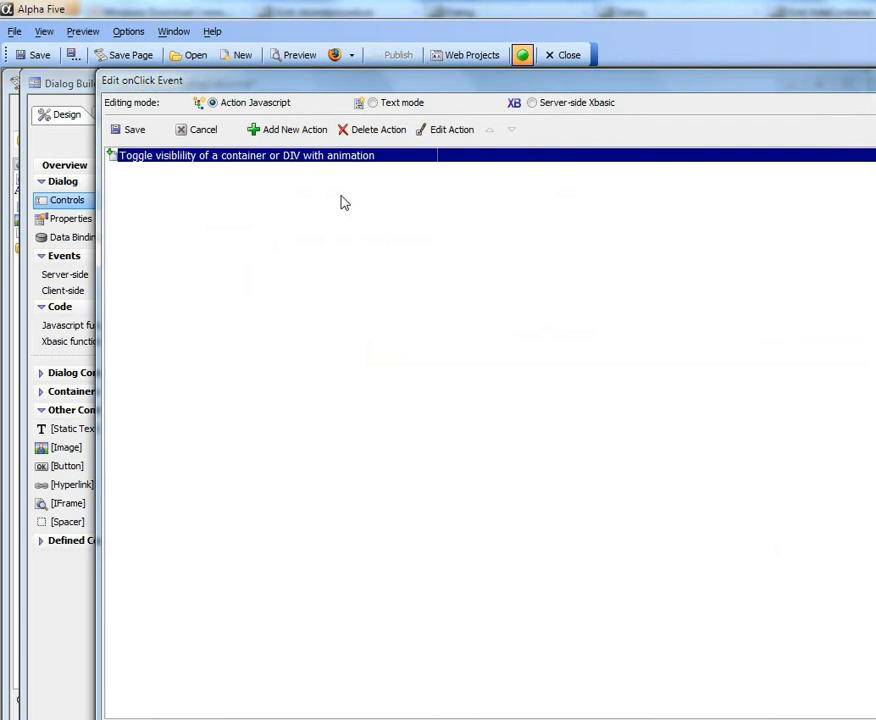
Set the container toggle to show with a 1703 ms Fold and hide with a 3345 ms Puff.
click(452, 129)
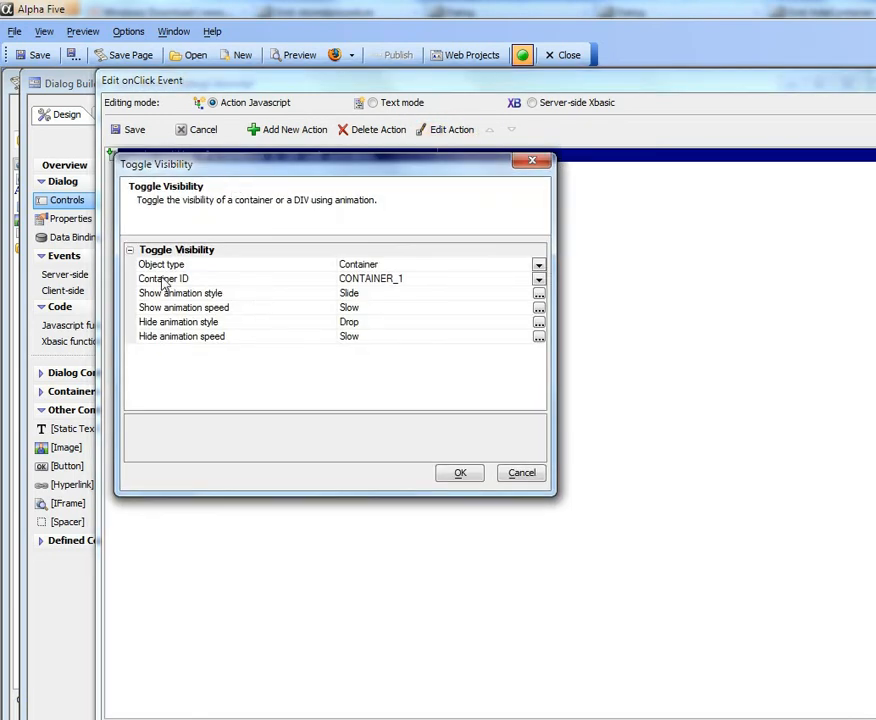
mouse_move(295, 298)
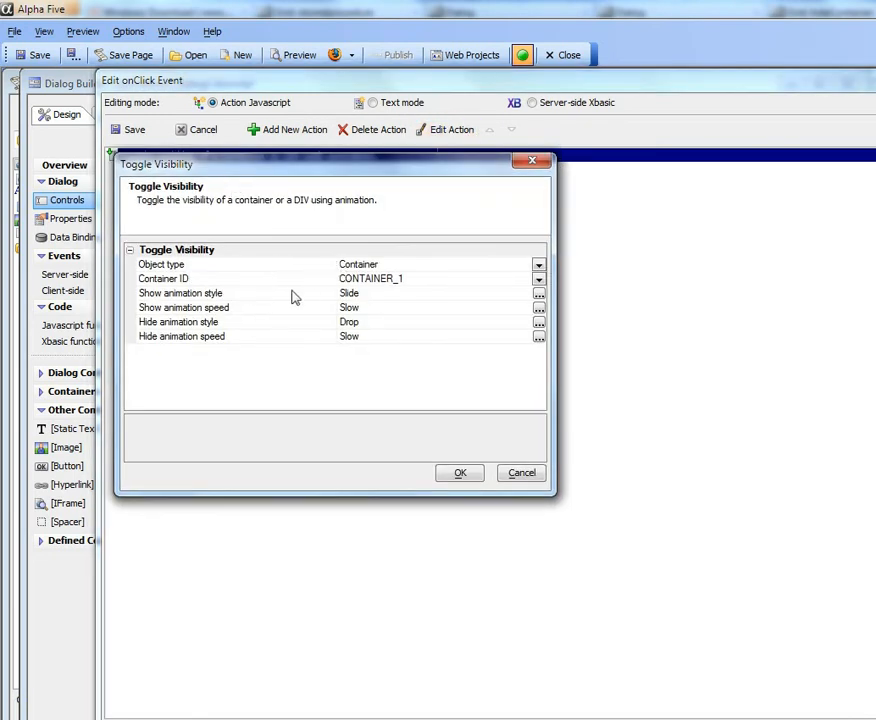
mouse_move(242, 317)
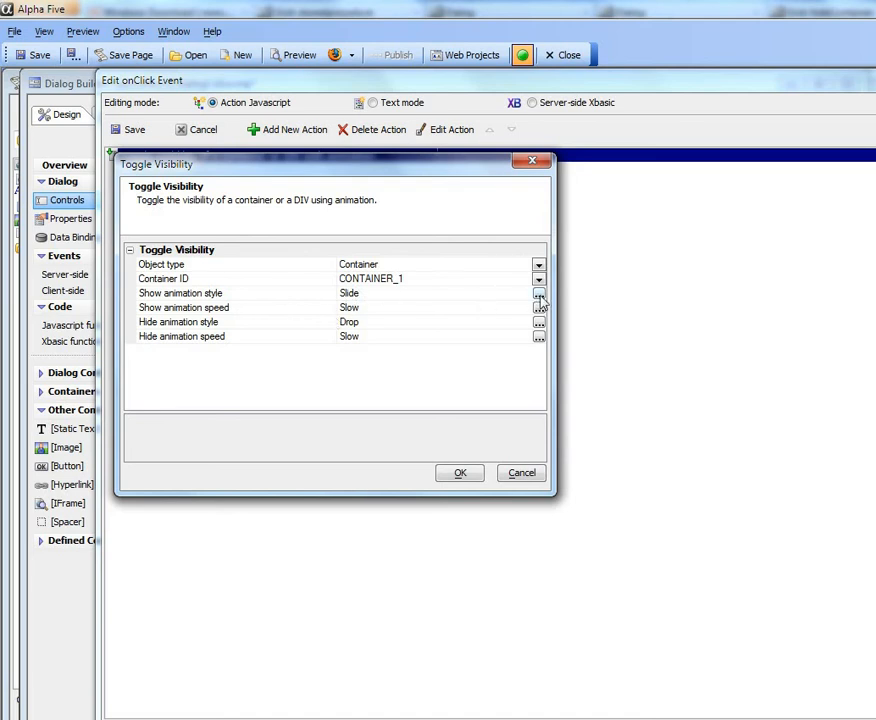
click(539, 293)
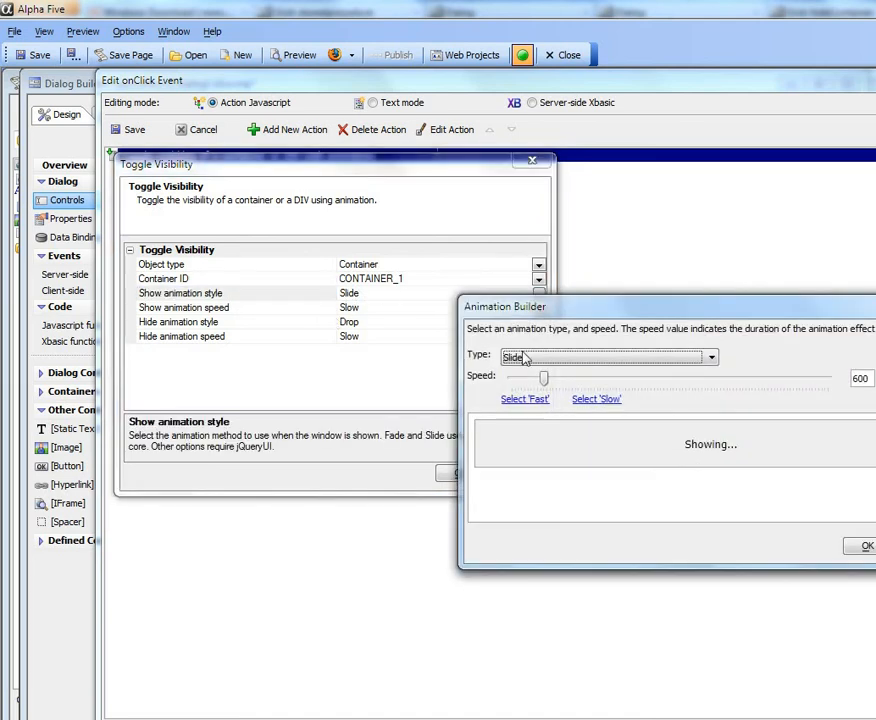
click(710, 357)
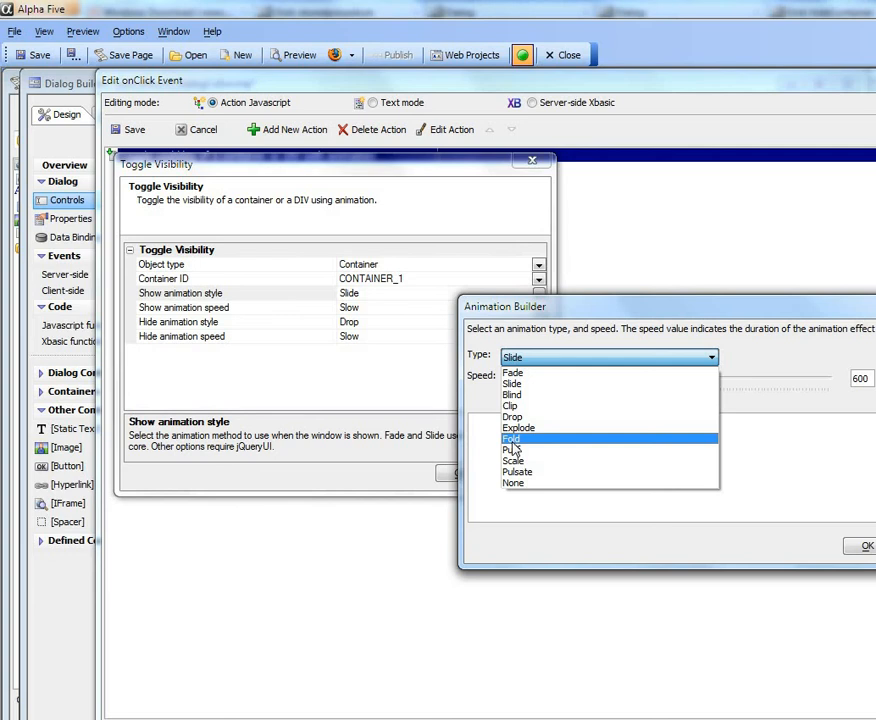
click(511, 438)
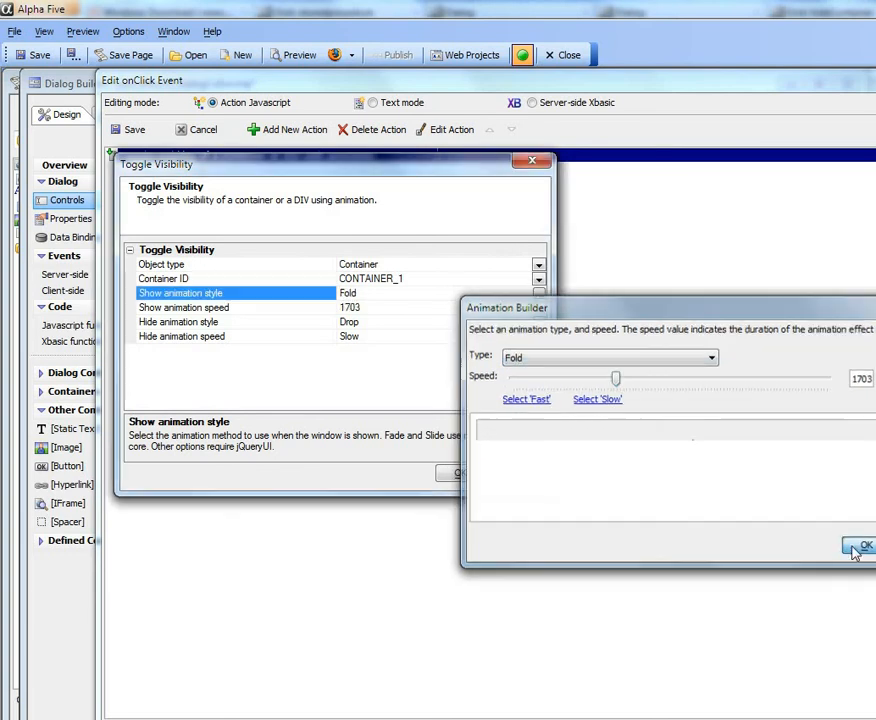
click(860, 547)
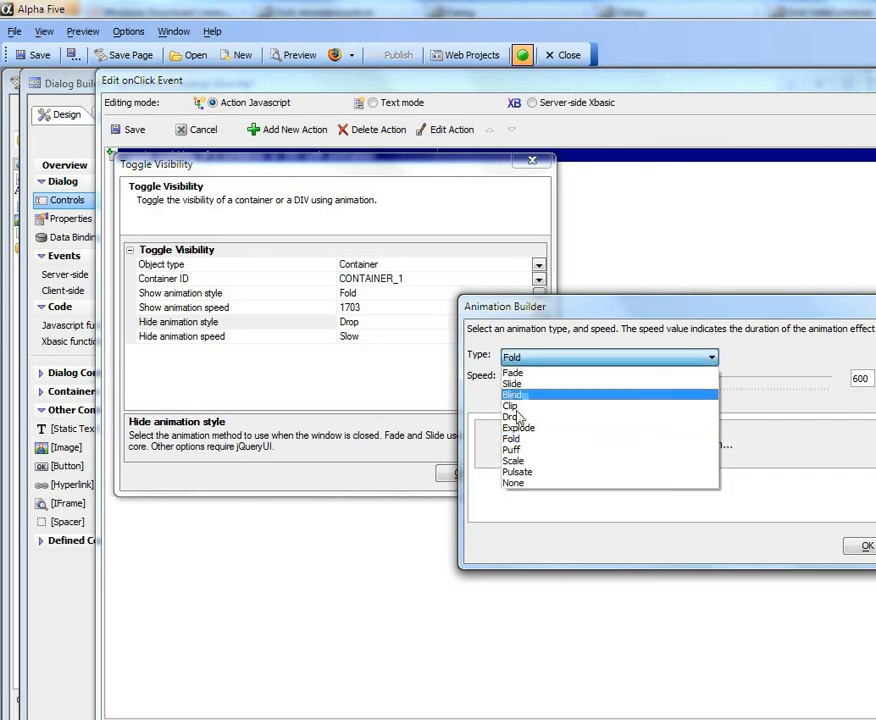
click(511, 449)
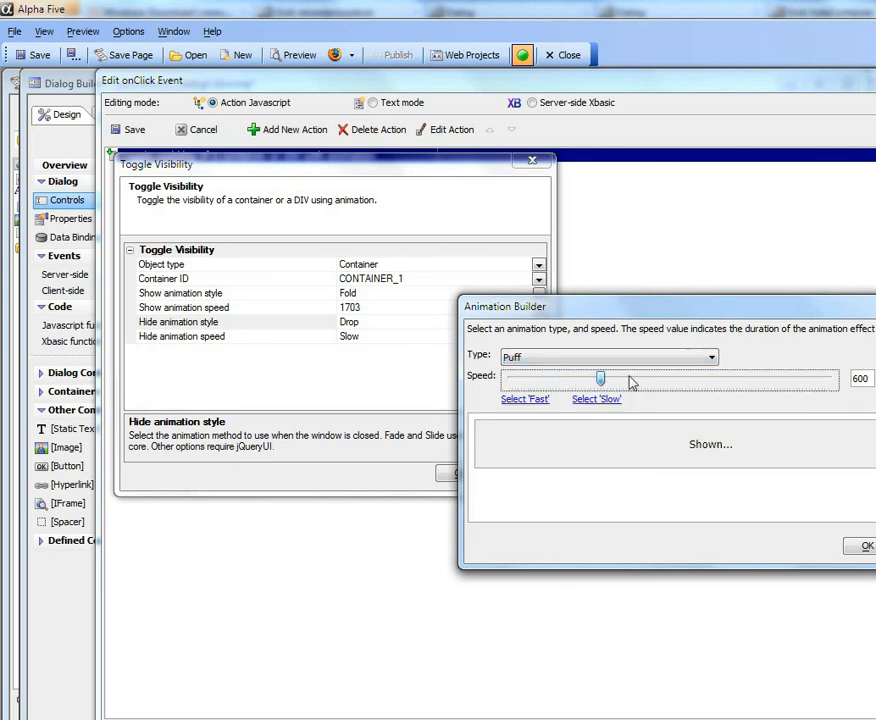
drag(600, 378, 720, 378)
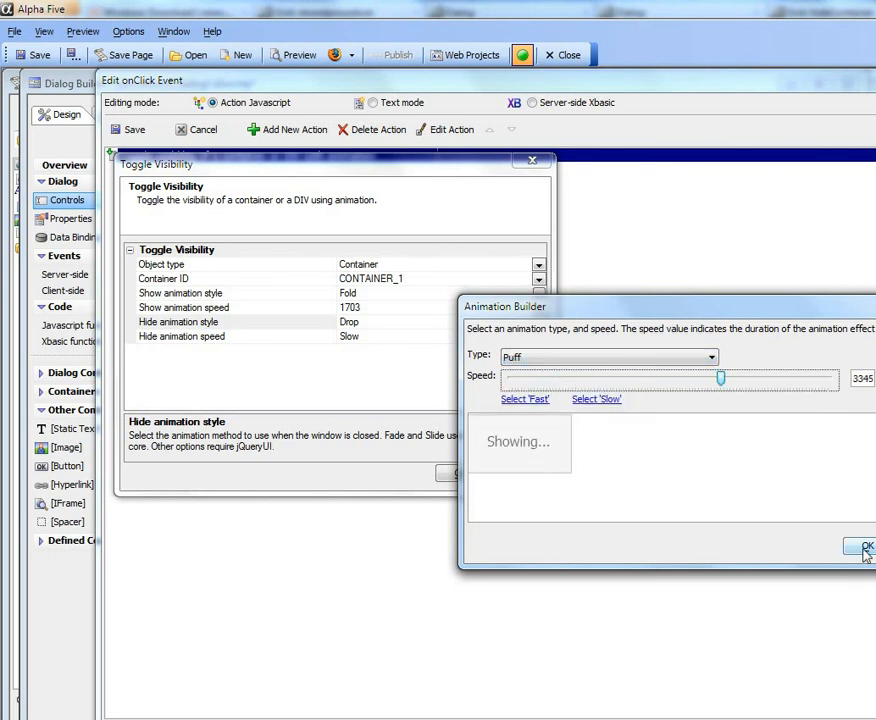
click(862, 547)
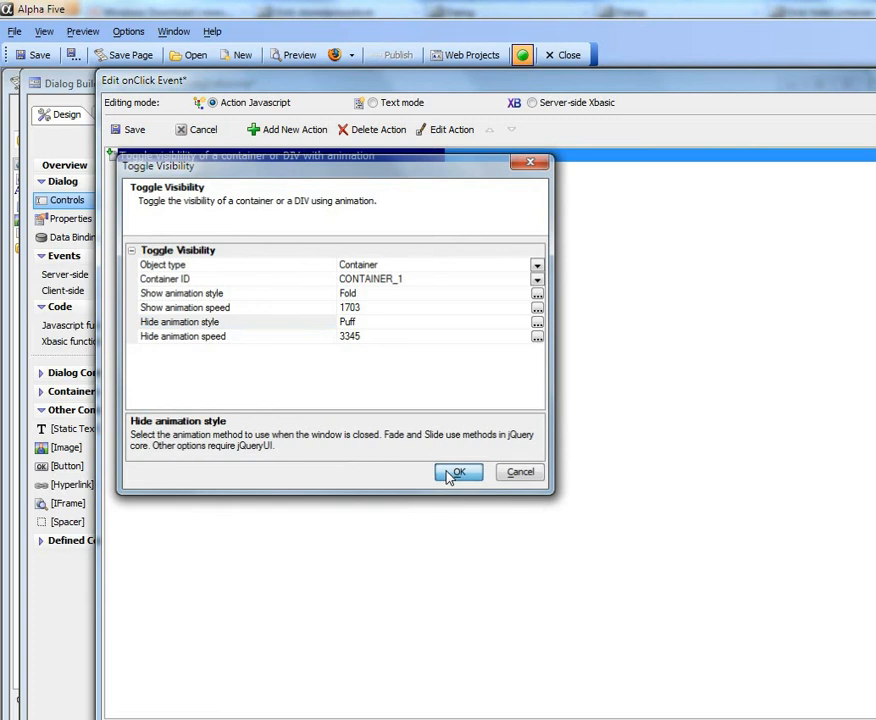
click(458, 472)
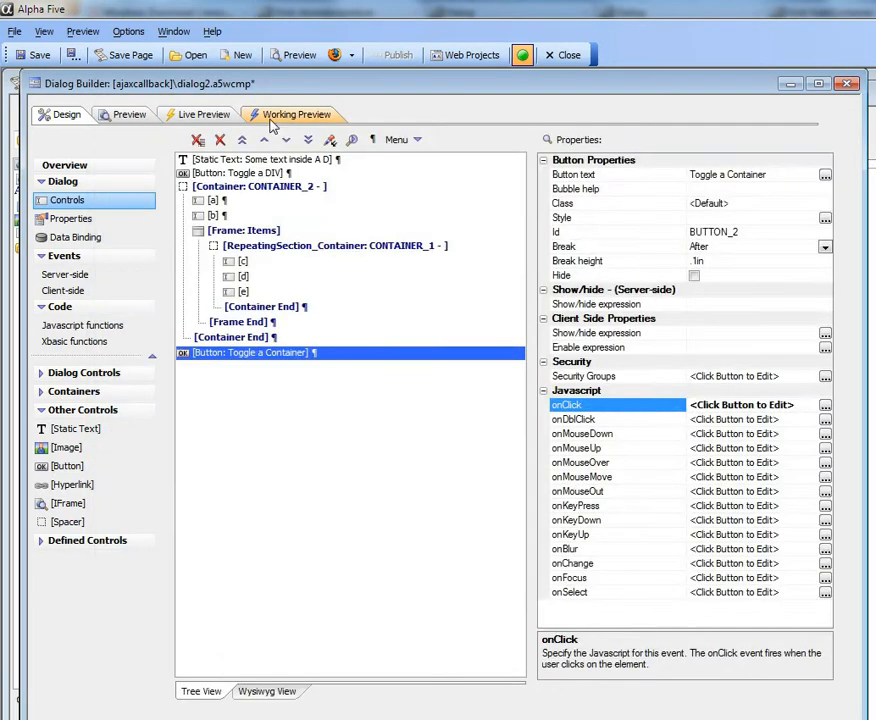
Run the dialog in Working Preview and toggle the Items container to test the new animations.
click(296, 114)
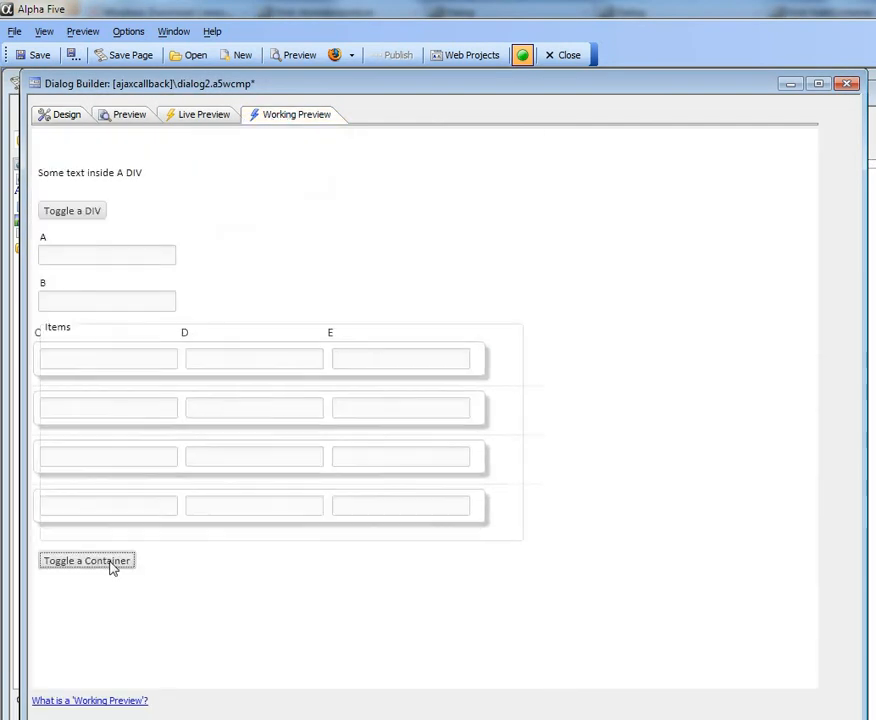
click(86, 560)
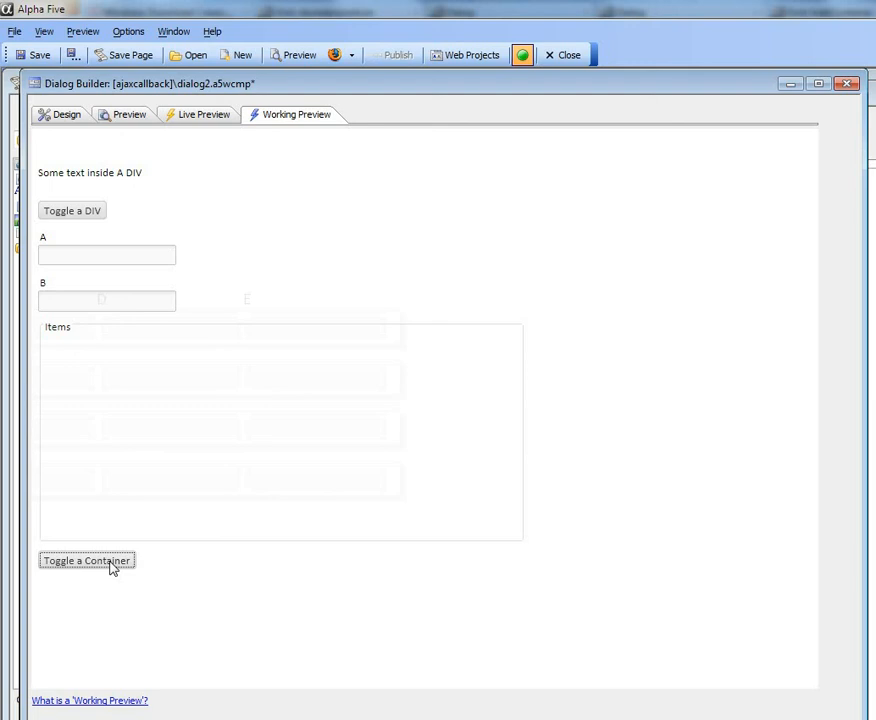
click(86, 560)
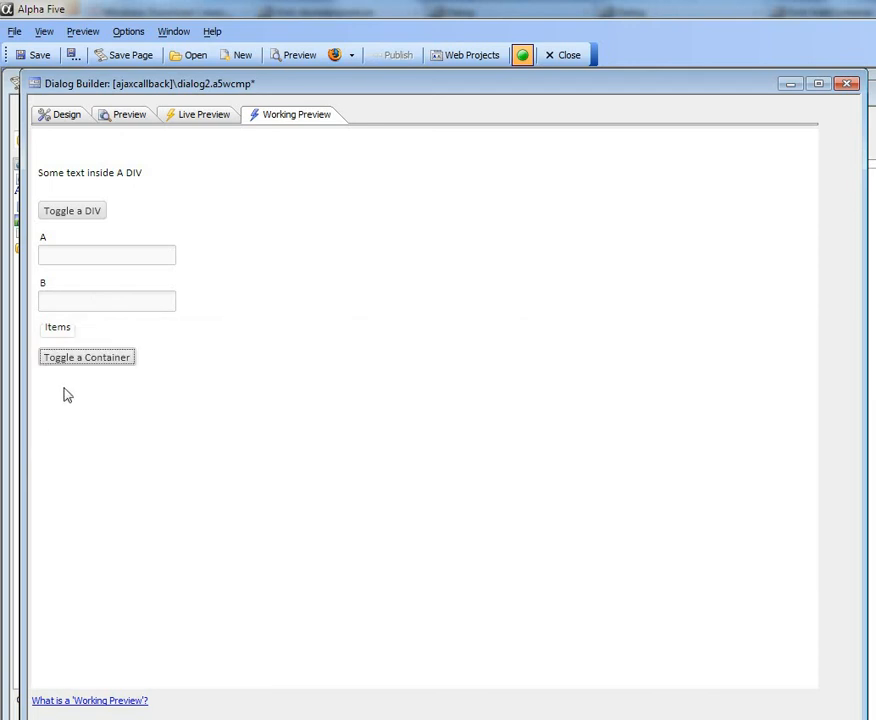
click(87, 357)
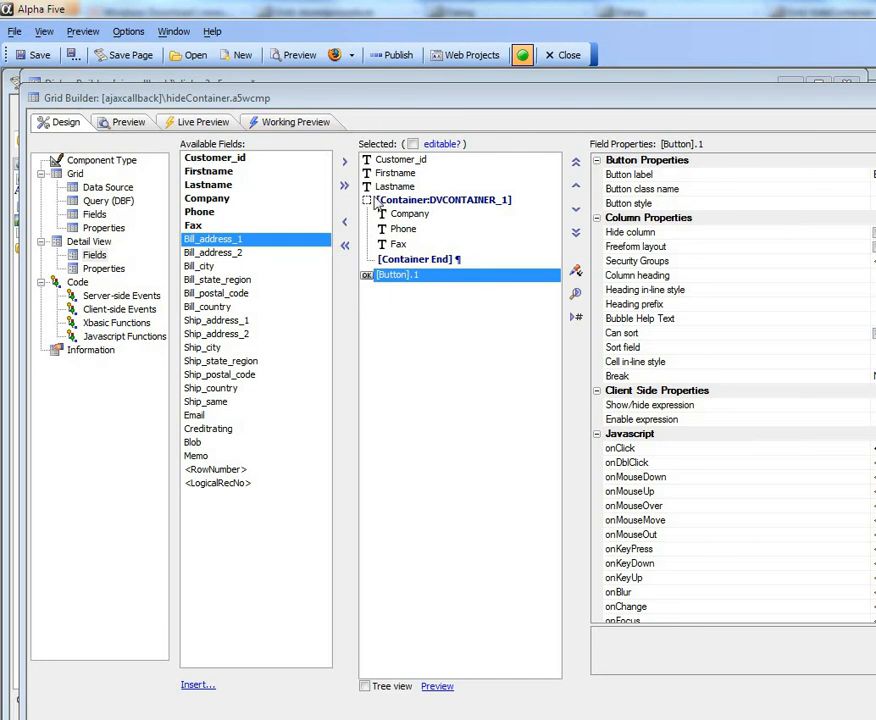
mouse_move(444, 190)
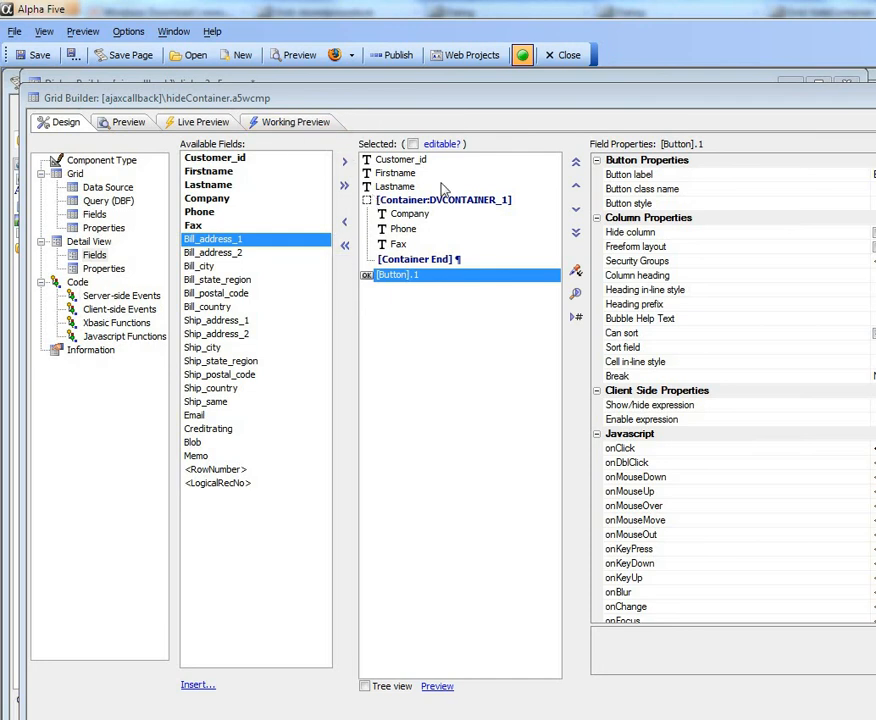
mouse_move(427, 218)
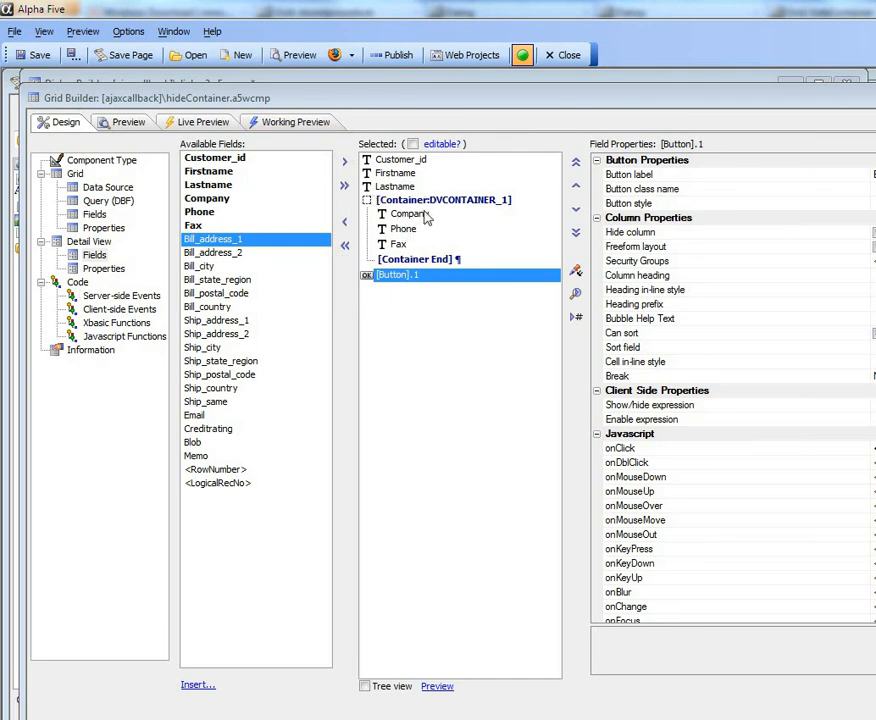
click(443, 200)
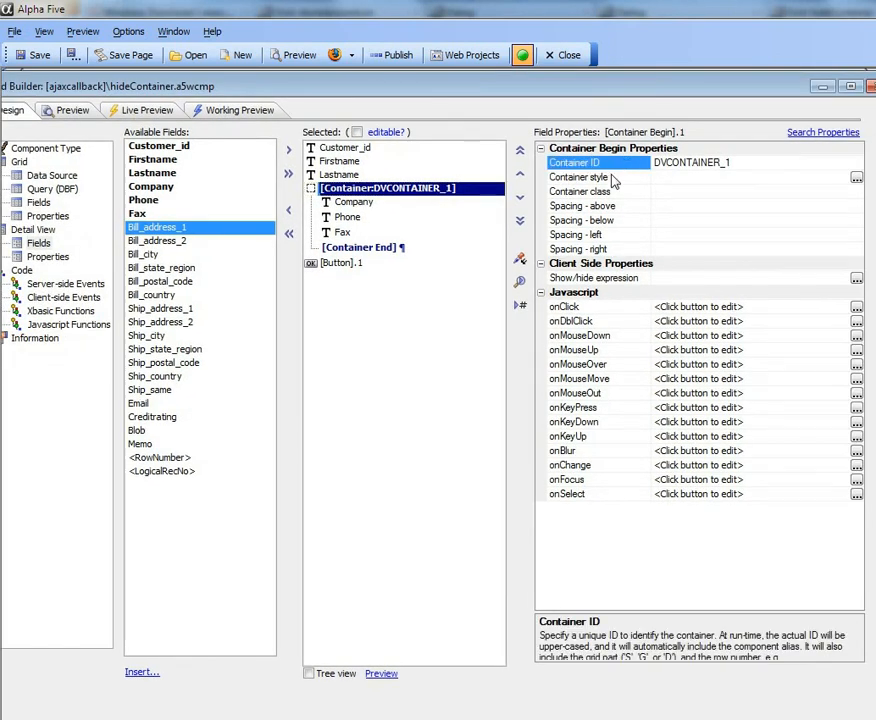
click(343, 262)
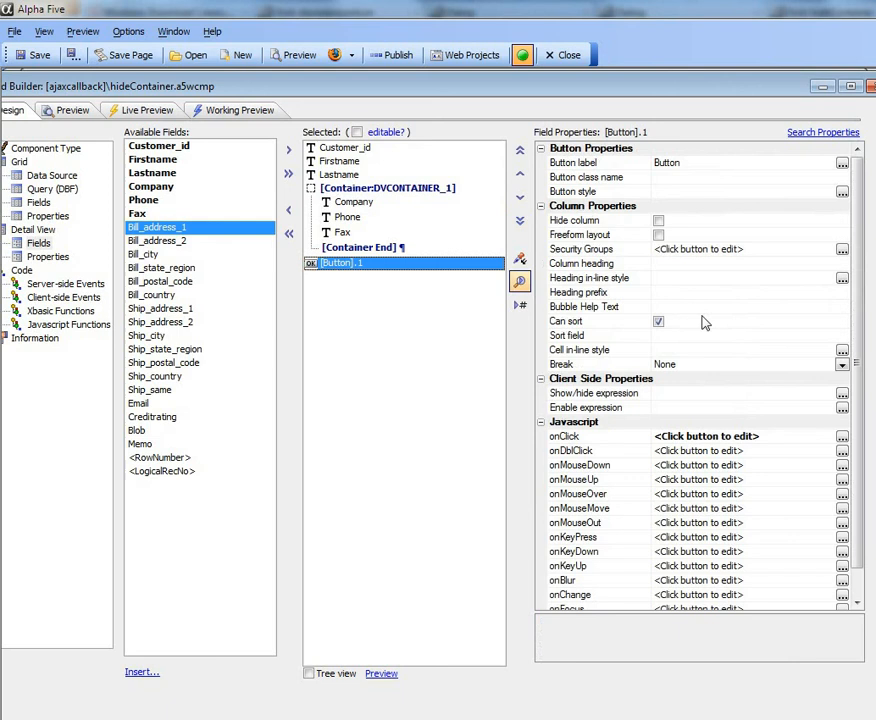
click(842, 436)
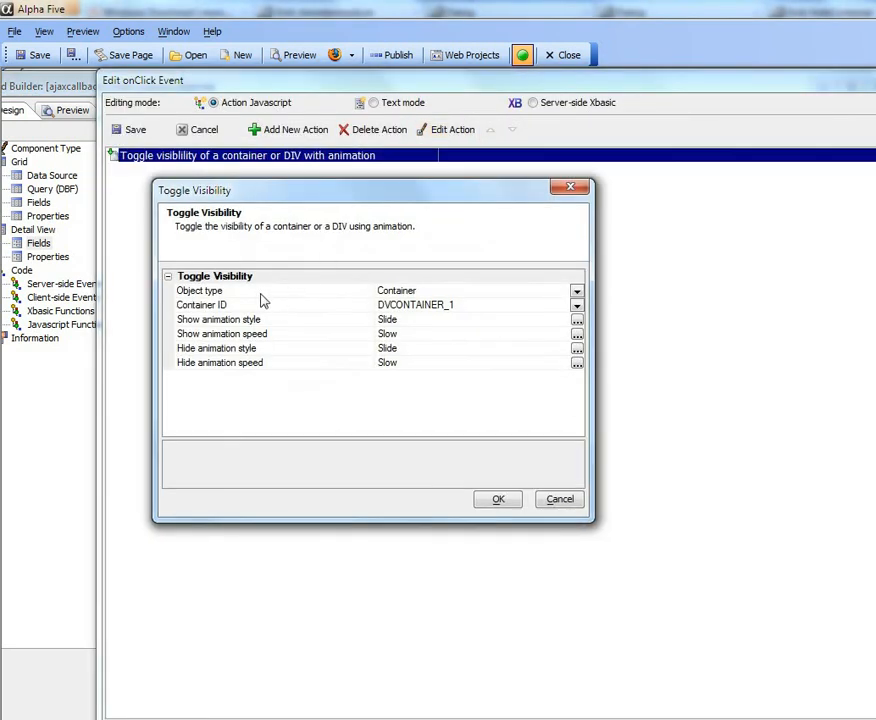
mouse_move(478, 318)
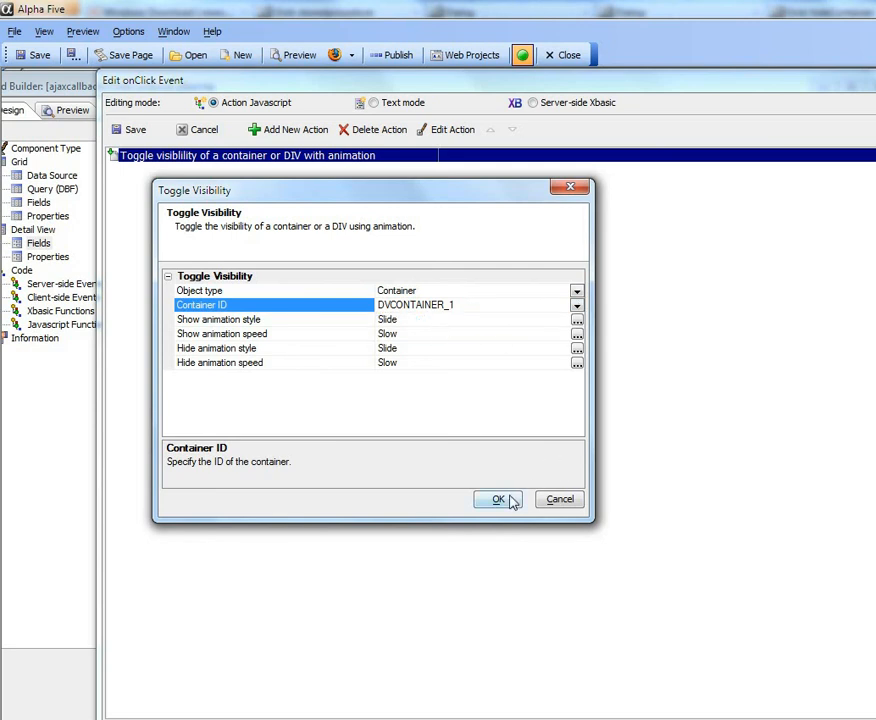
Accept the detail view button's Toggle Visibility settings targeting DVCONTAINER_1.
click(498, 499)
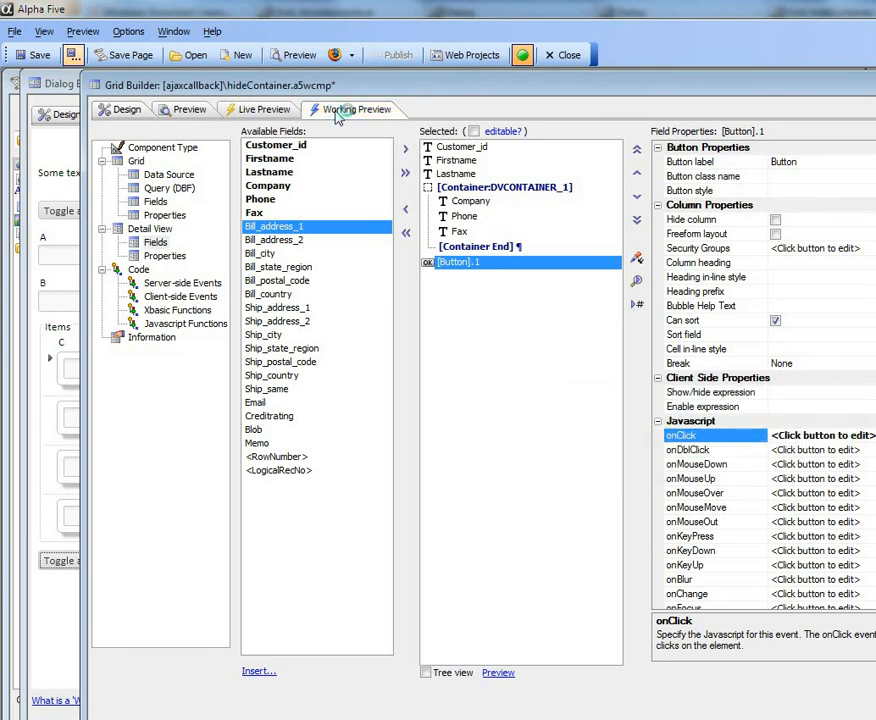
Preview the grid and use the detail view Button to hide Company, Phone and Fax.
click(355, 109)
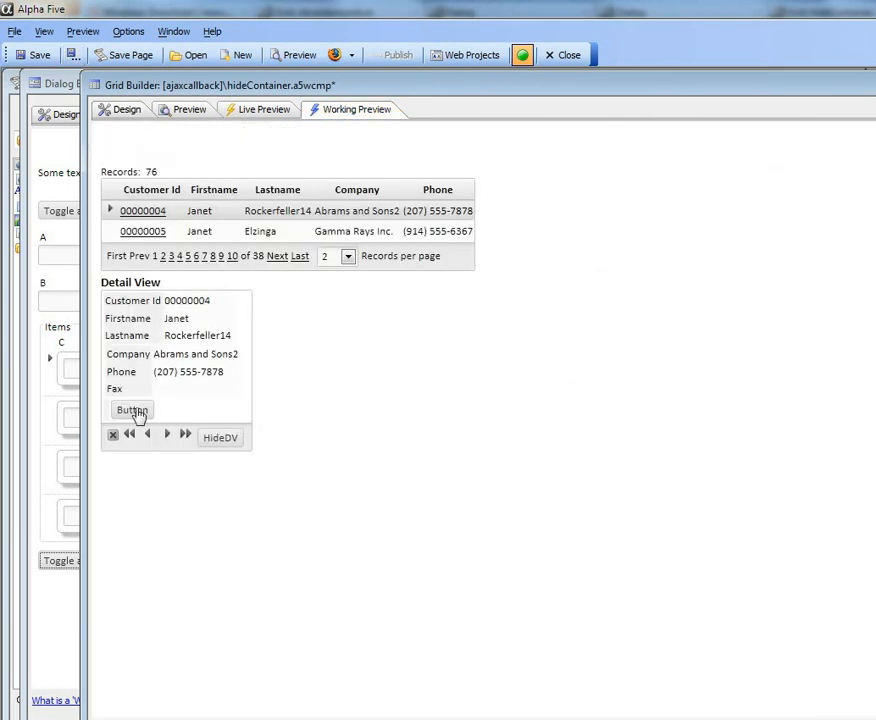
click(131, 410)
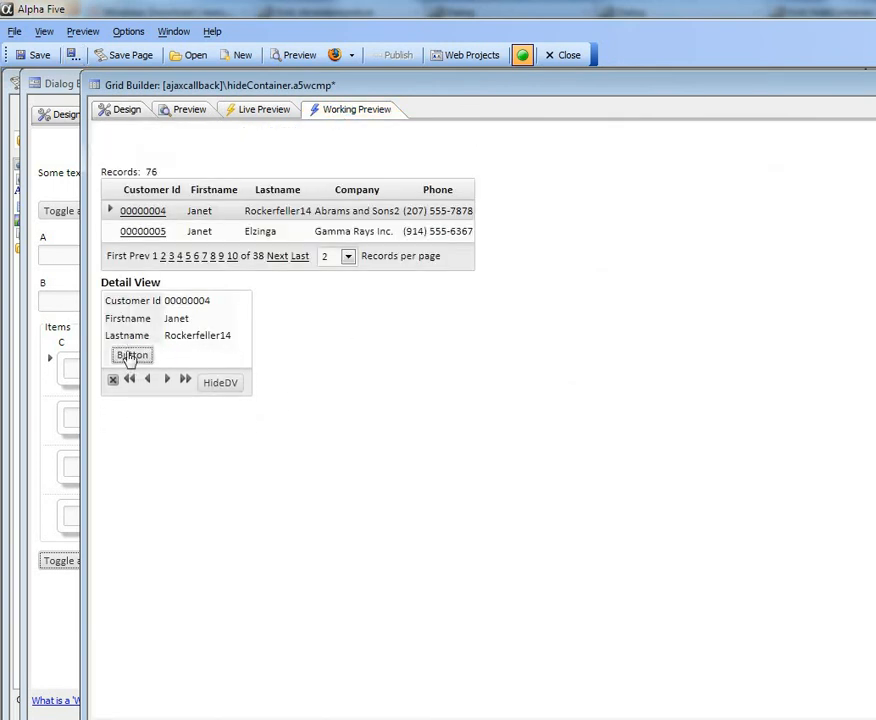